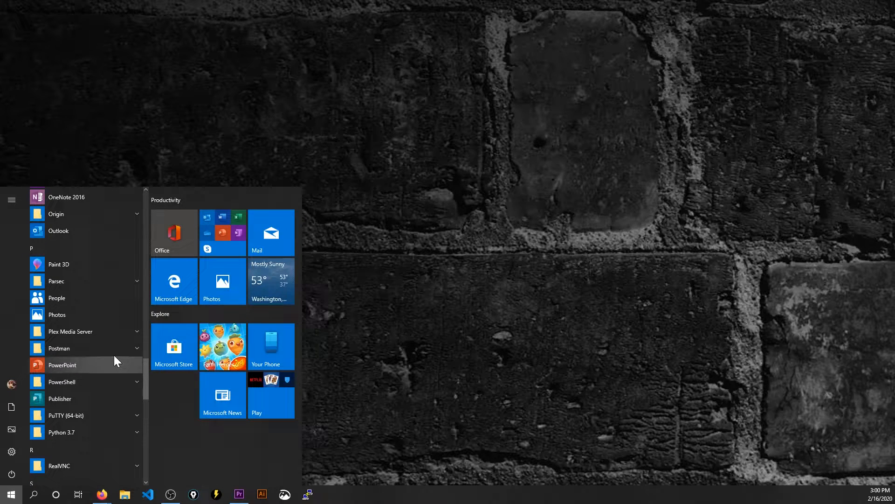
# Launch Postman from the Start menu and maximize its window.
pyautogui.click(10, 494)
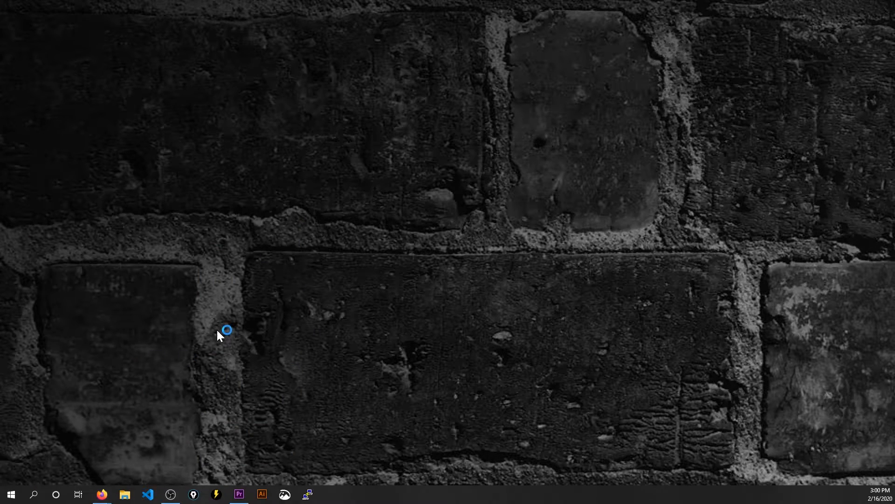
pyautogui.click(331, 495)
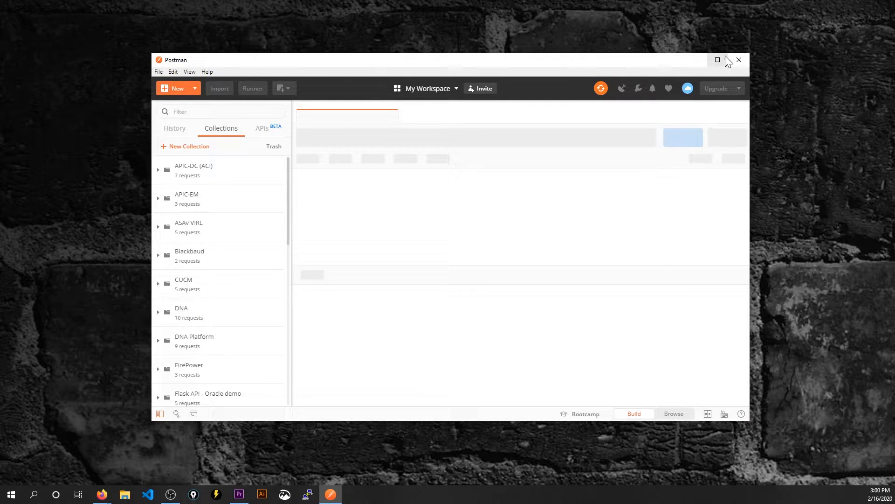
pyautogui.click(717, 60)
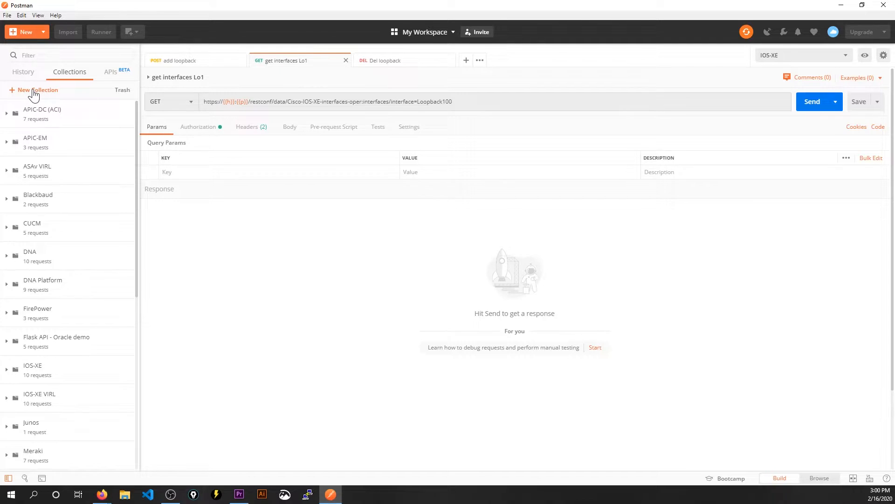
# Create a new collection named AWS and expand it in the sidebar.
pyautogui.click(37, 89)
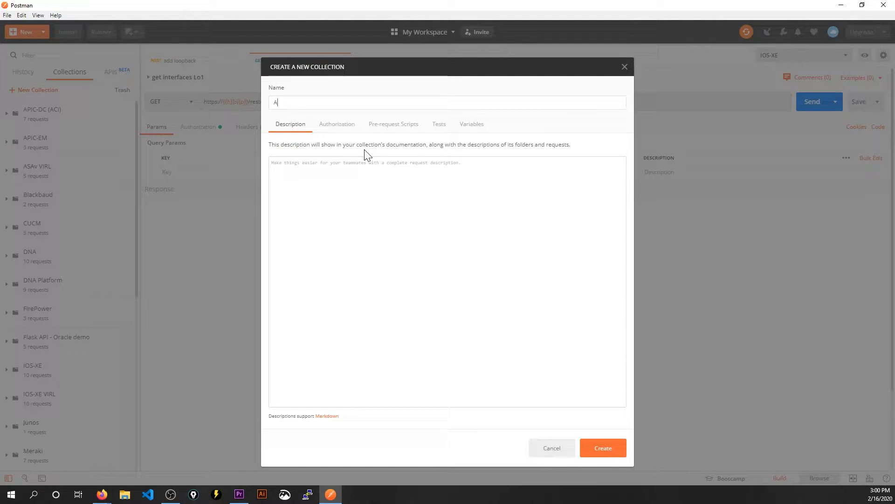
pyautogui.write('W')
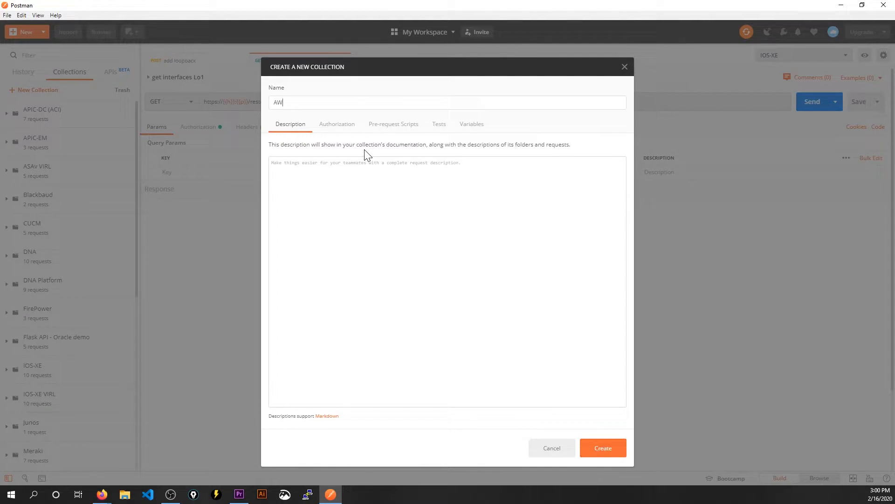
pyautogui.click(603, 448)
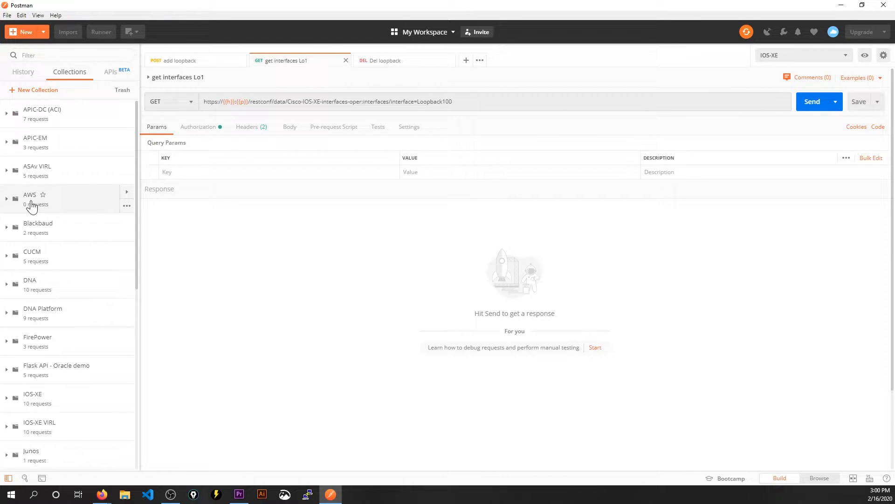
pyautogui.click(29, 194)
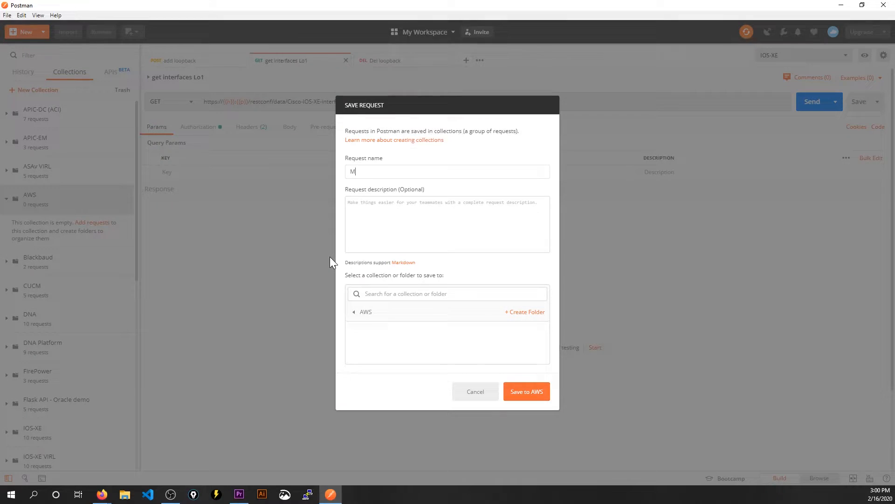
# Save a new request named MerakiTester into AWS and load it in its own tab.
pyautogui.write('erakiTester')
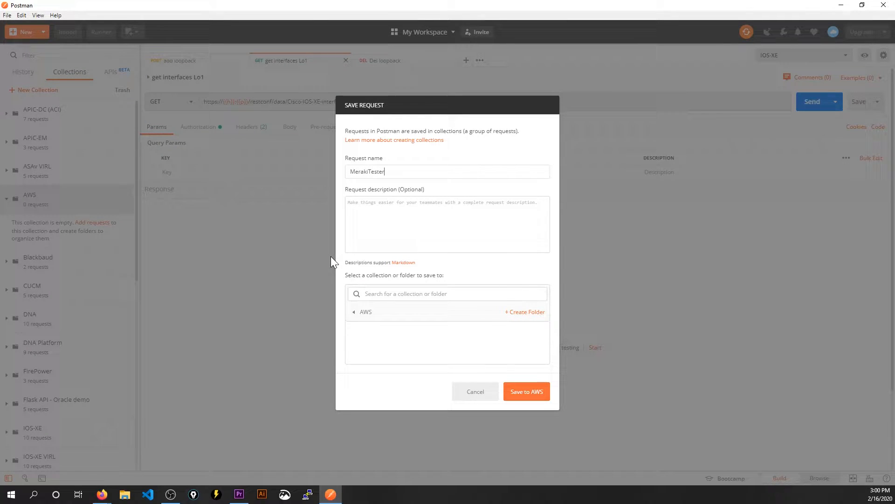
pyautogui.click(525, 391)
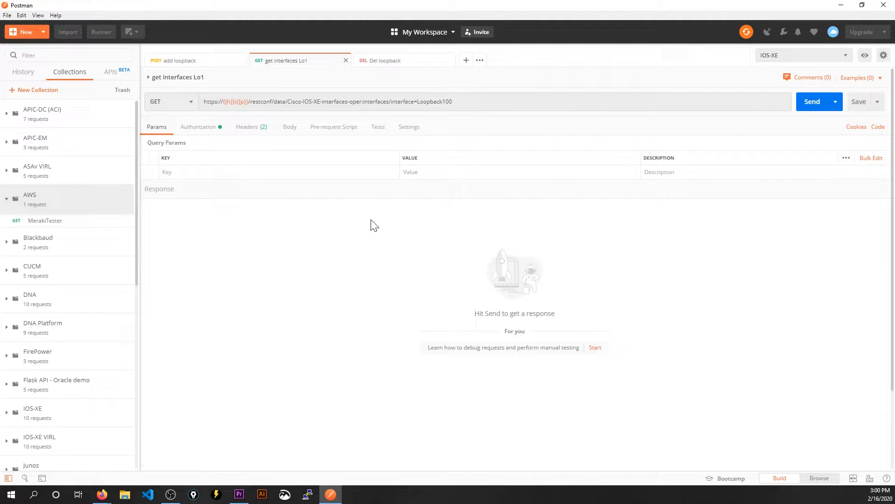
pyautogui.click(45, 220)
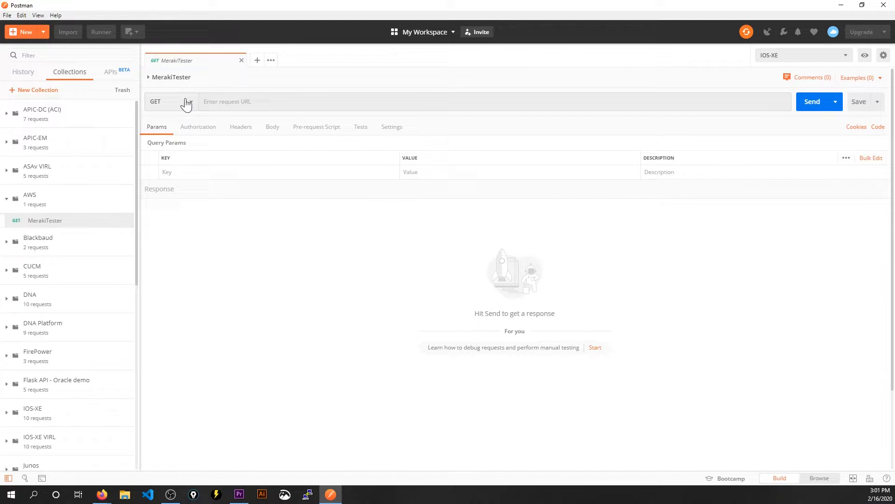
pyautogui.moveTo(382, 240)
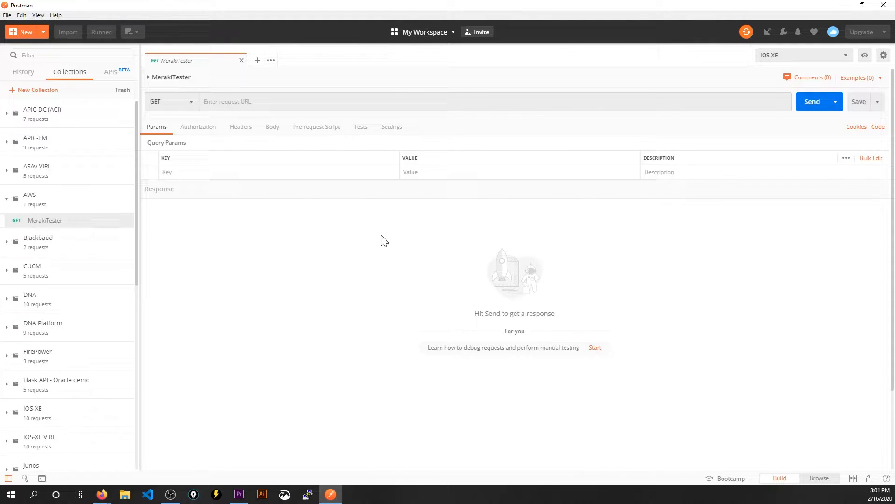
pyautogui.click(168, 101)
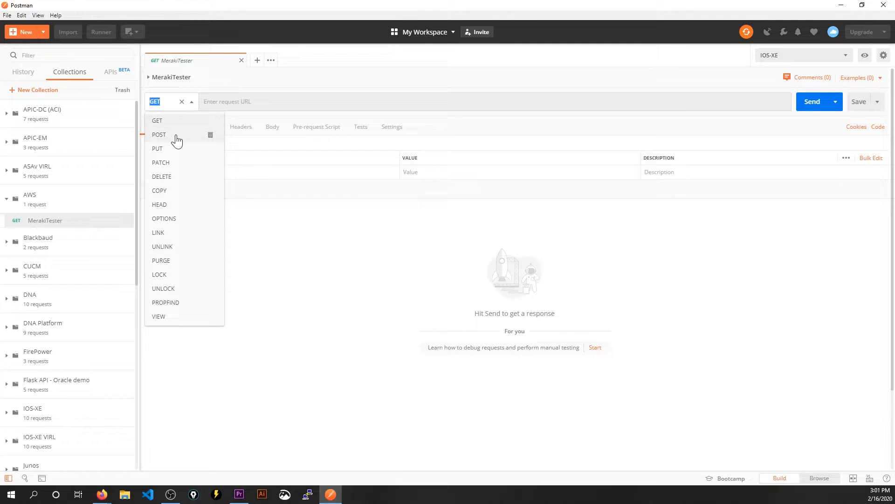
pyautogui.click(158, 134)
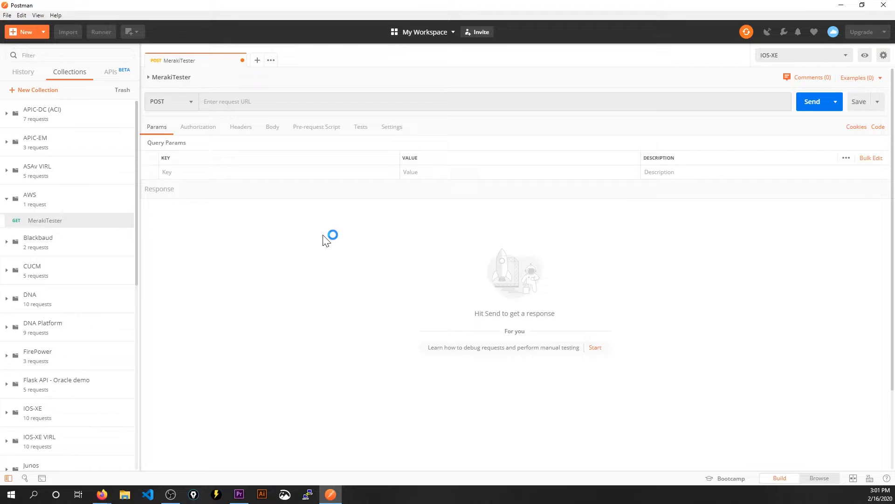
pyautogui.moveTo(343, 294)
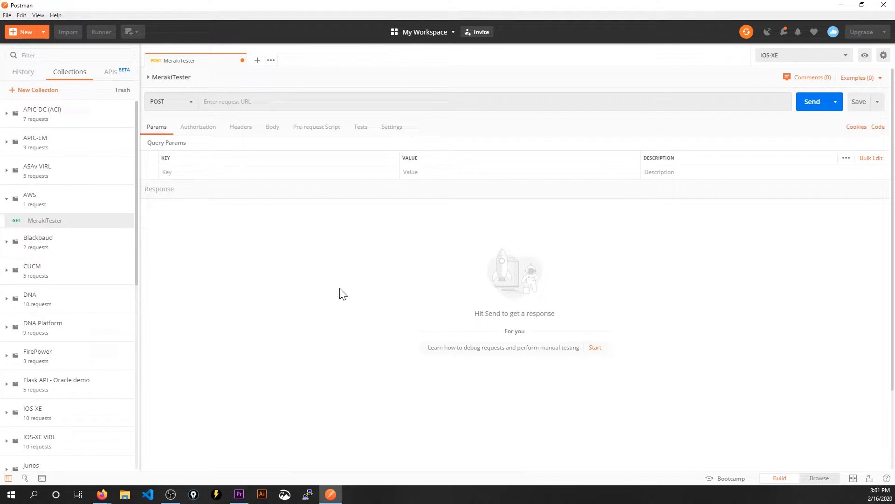
pyautogui.moveTo(296, 231)
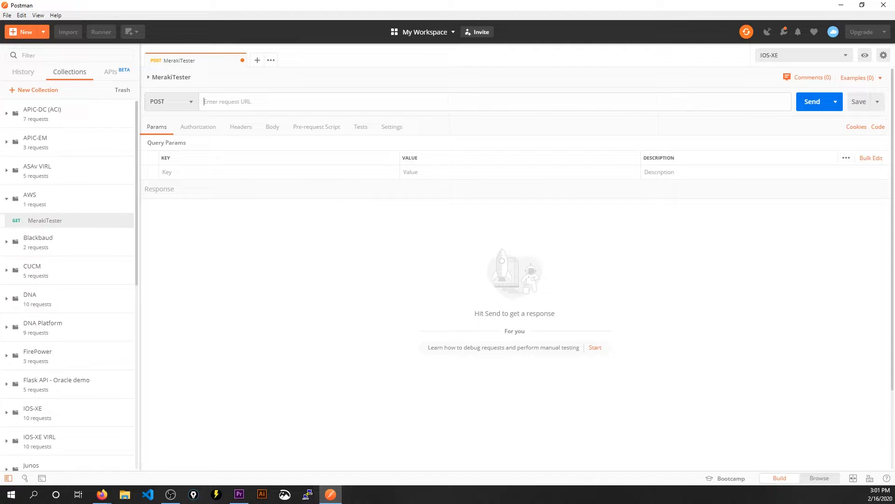
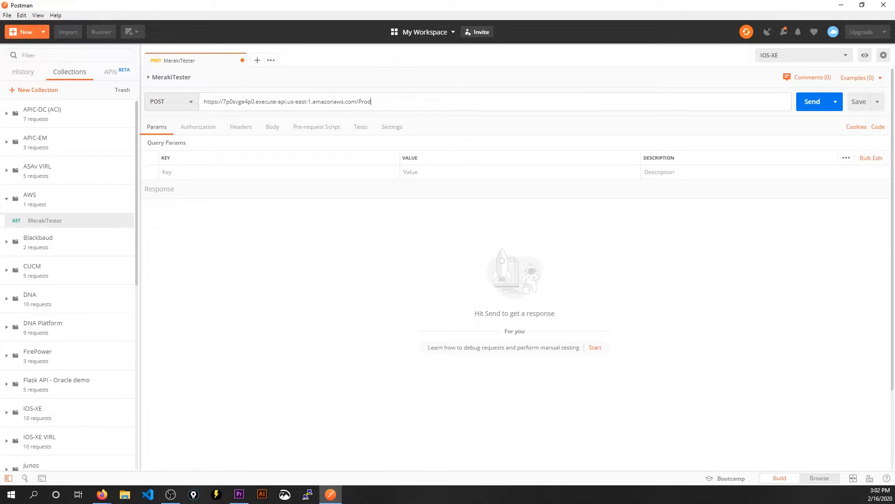
pyautogui.moveTo(318, 171)
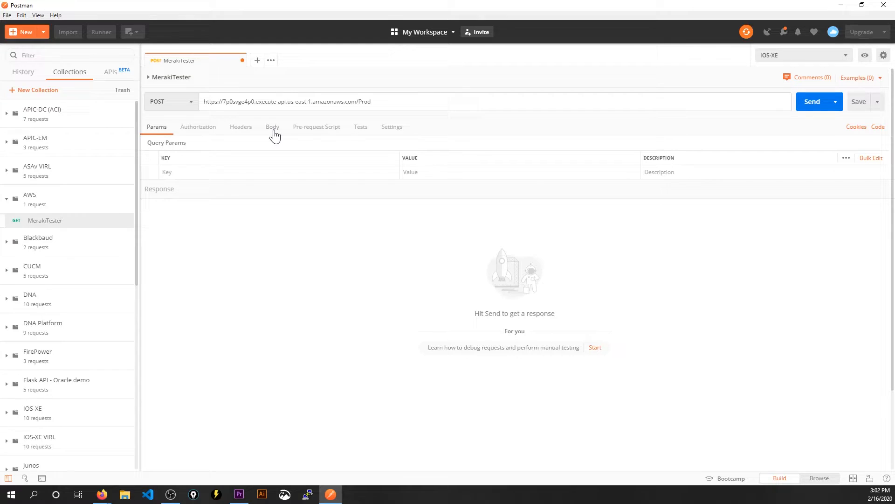
# Set the request body to raw with JSON as the content format.
pyautogui.click(272, 126)
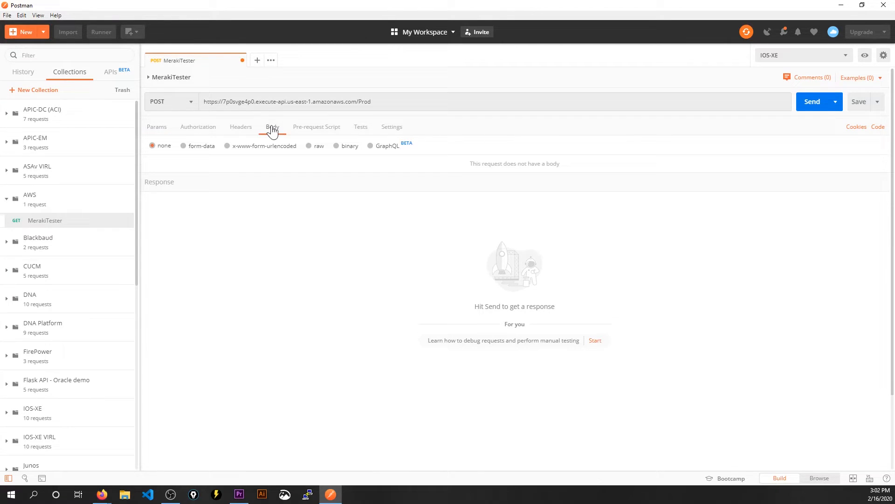
pyautogui.click(309, 146)
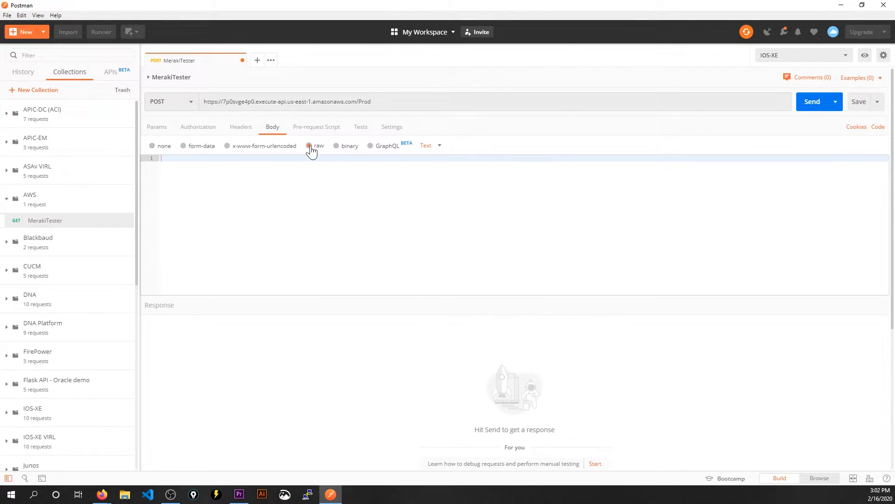
pyautogui.click(429, 146)
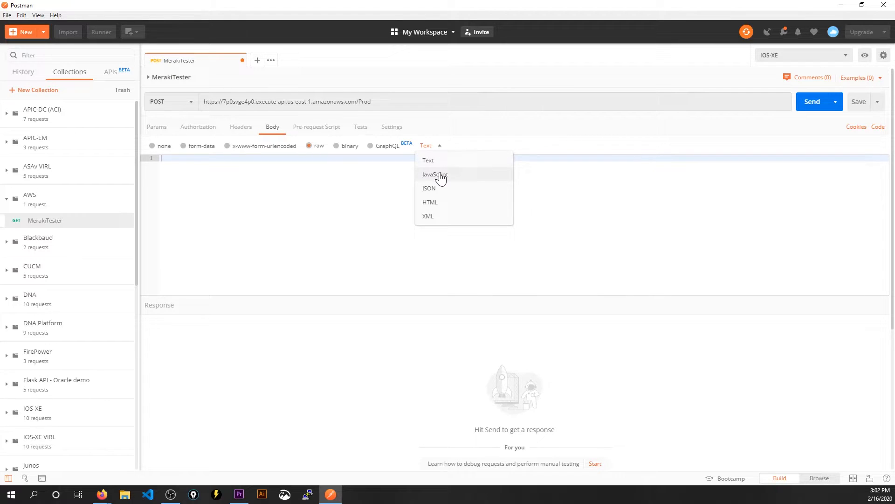
pyautogui.click(429, 188)
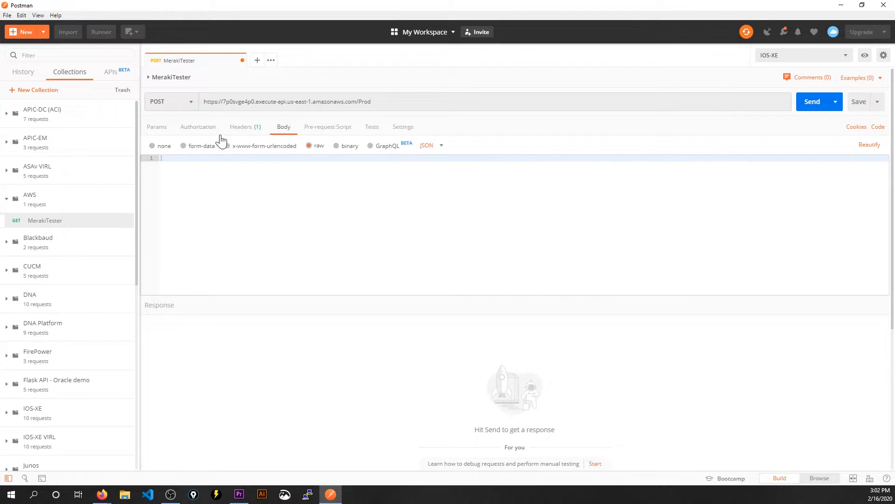
pyautogui.moveTo(295, 142)
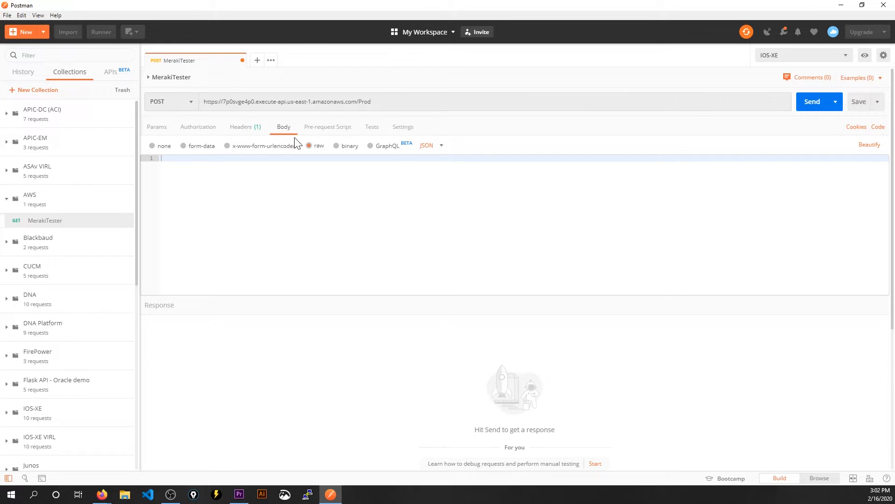
pyautogui.moveTo(296, 143)
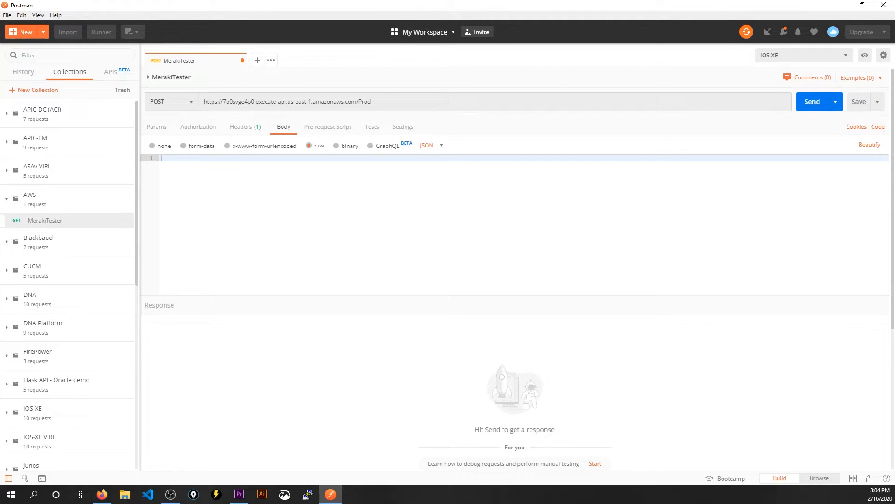
pyautogui.moveTo(159, 437)
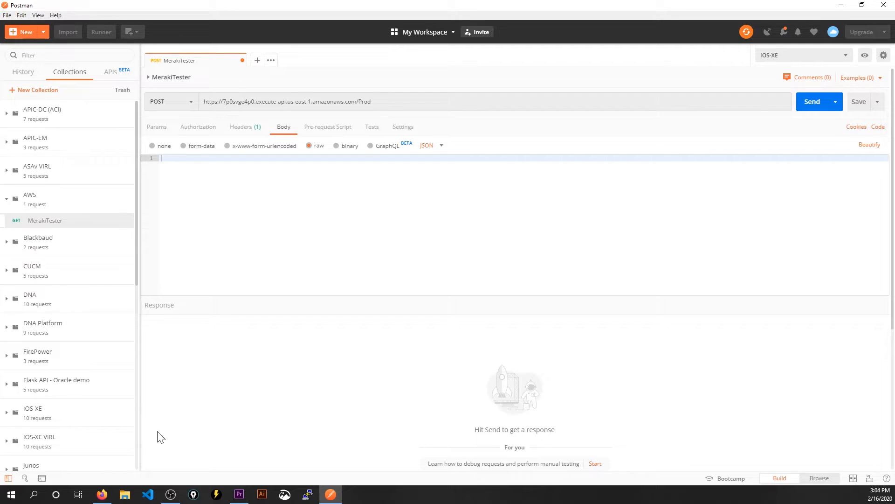
# In Firefox, expand the VPN connectivity changed sample on the Meraki webhooks page and copy its JSON.
pyautogui.click(101, 494)
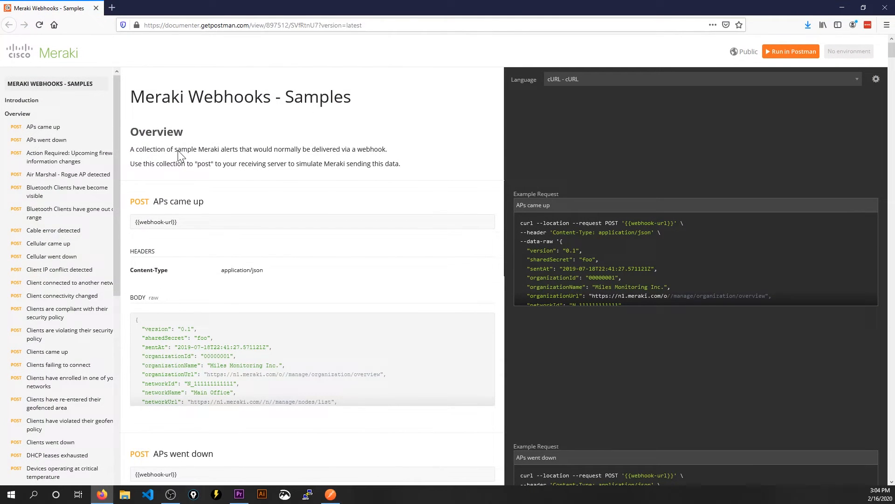
pyautogui.moveTo(153, 160)
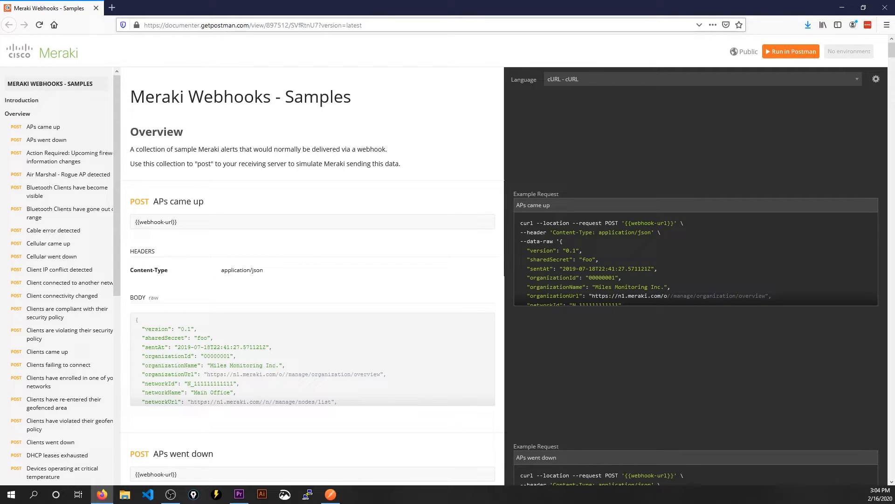
pyautogui.moveTo(562, 246)
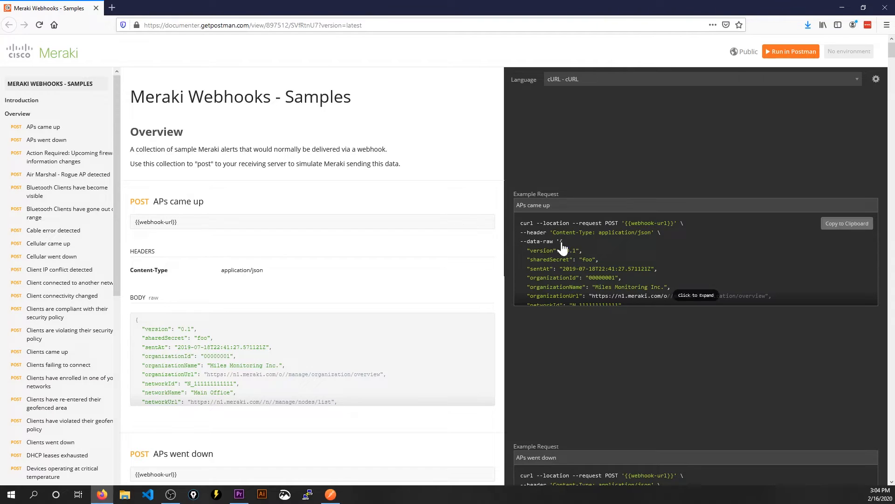
pyautogui.scroll(-3)
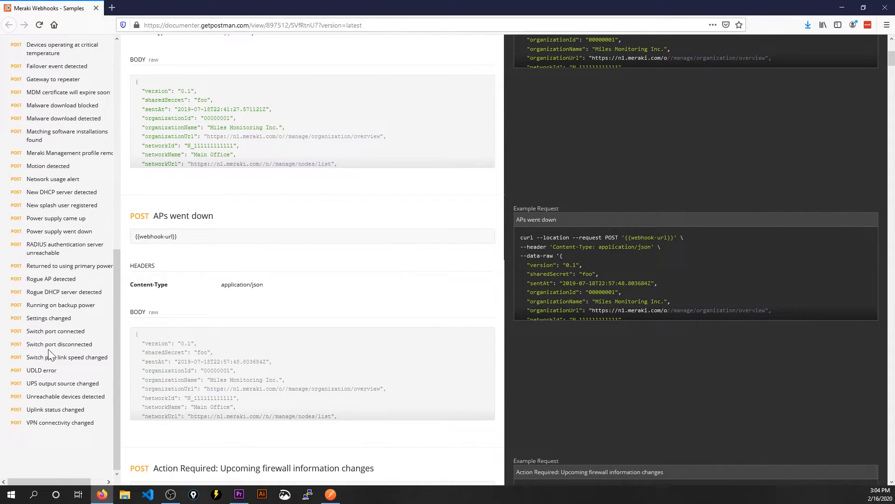
pyautogui.scroll(3)
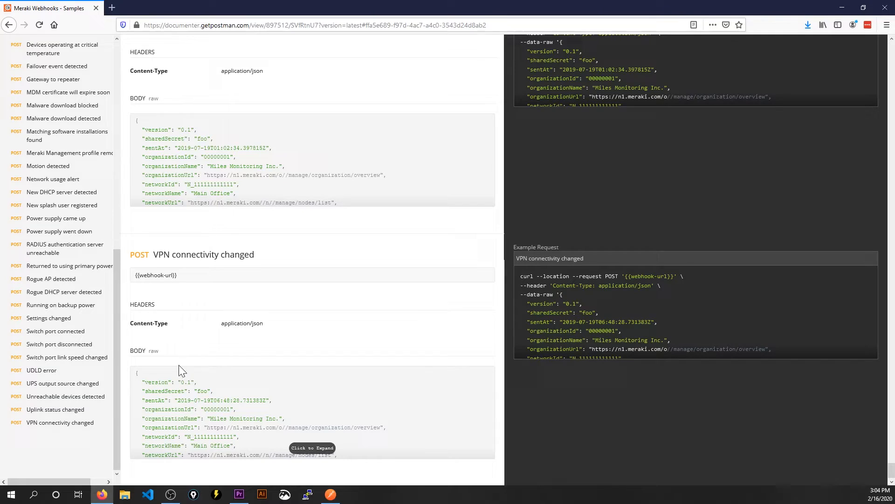
pyautogui.click(312, 447)
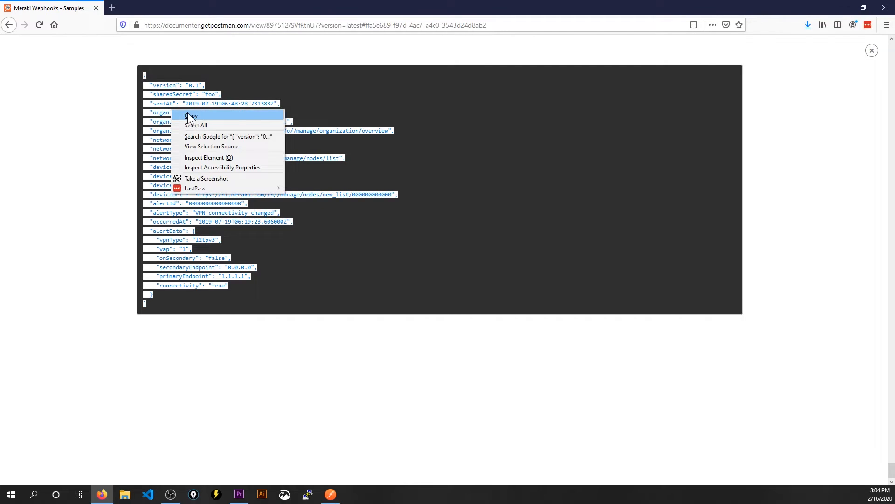
pyautogui.click(330, 495)
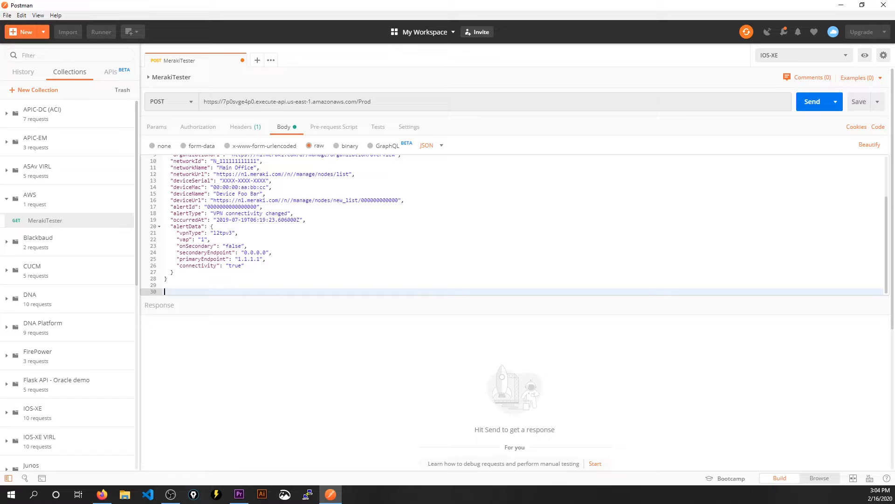
# Send the pasted webhook JSON to the Lambda endpoint, getting 400 Bad Request 'Unauthorized Event'.
pyautogui.scroll(3)
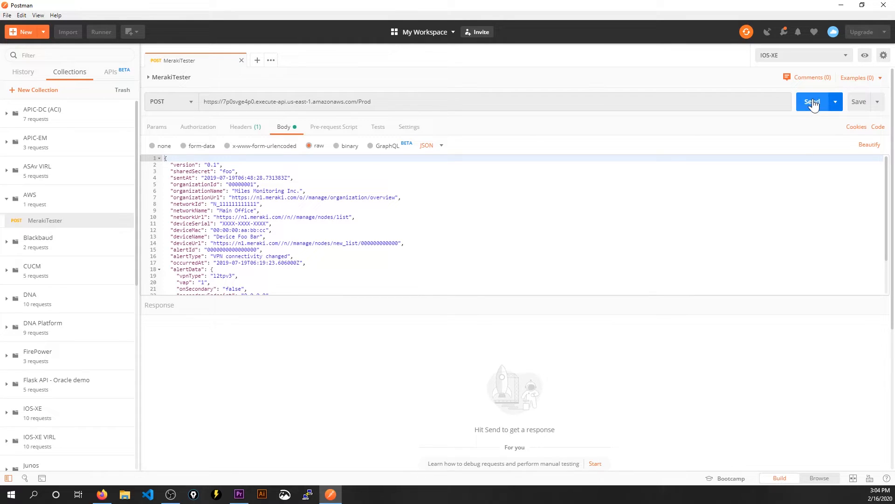
pyautogui.click(812, 100)
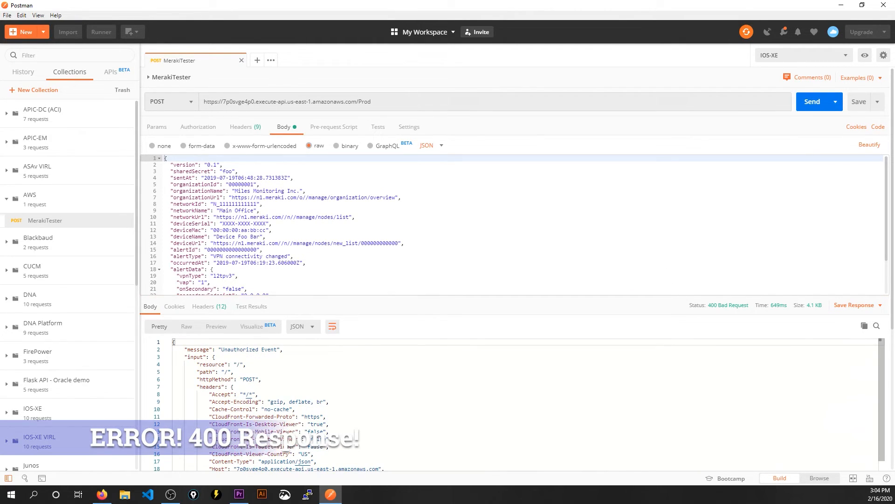
pyautogui.scroll(-3)
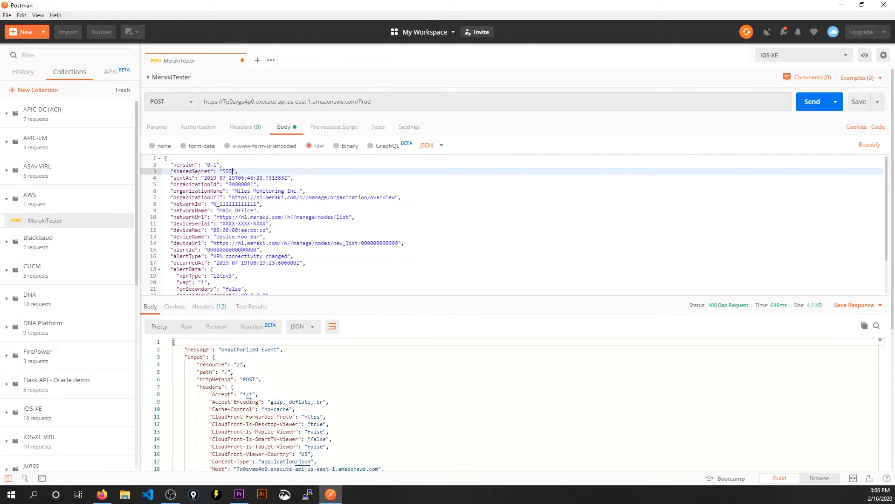
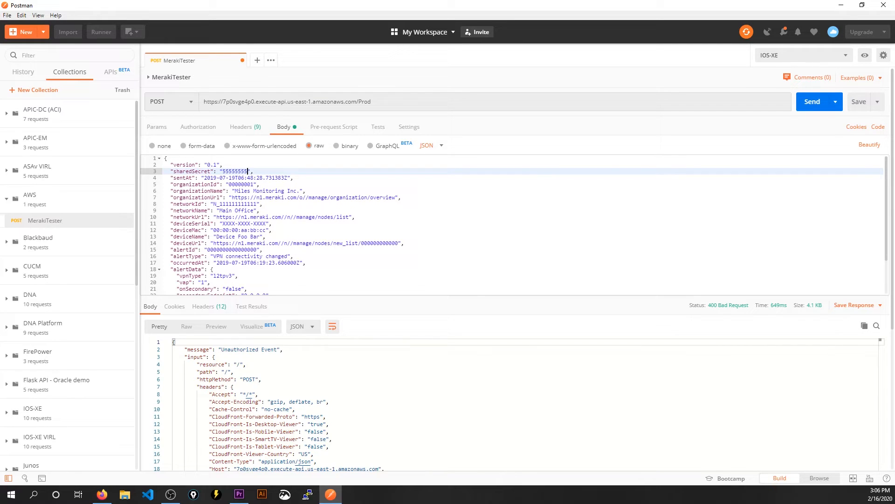
pyautogui.moveTo(614, 232)
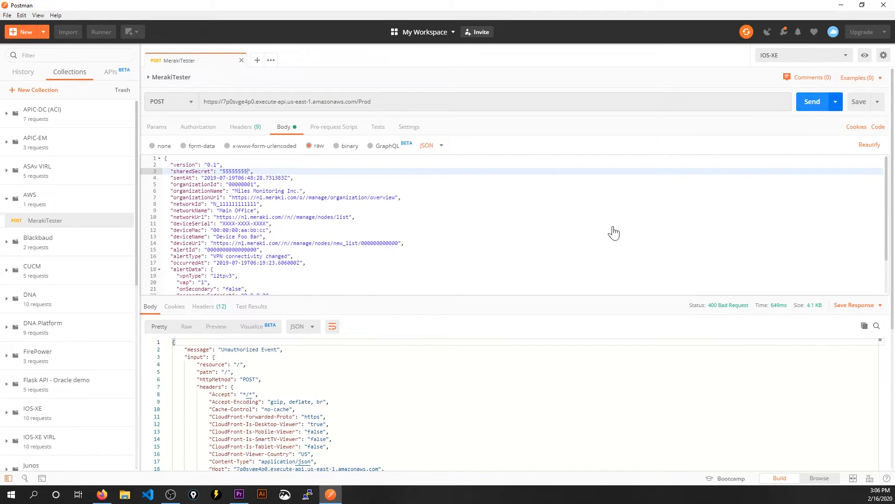
pyautogui.click(812, 101)
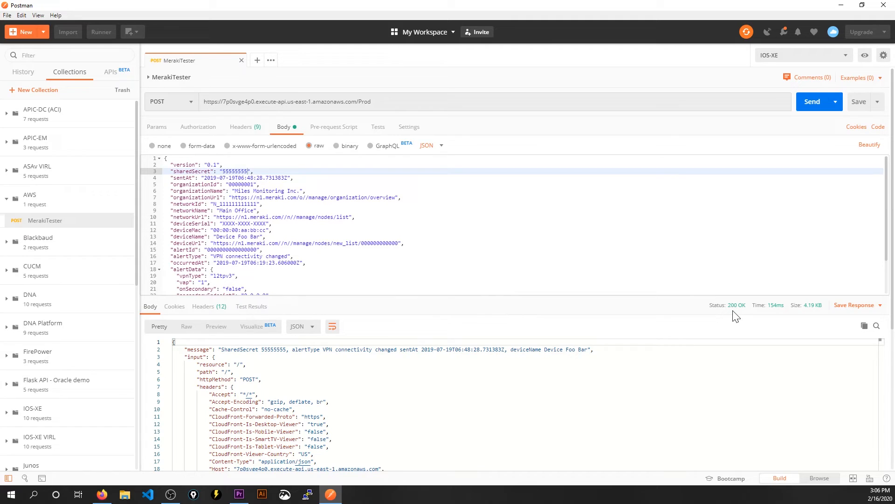